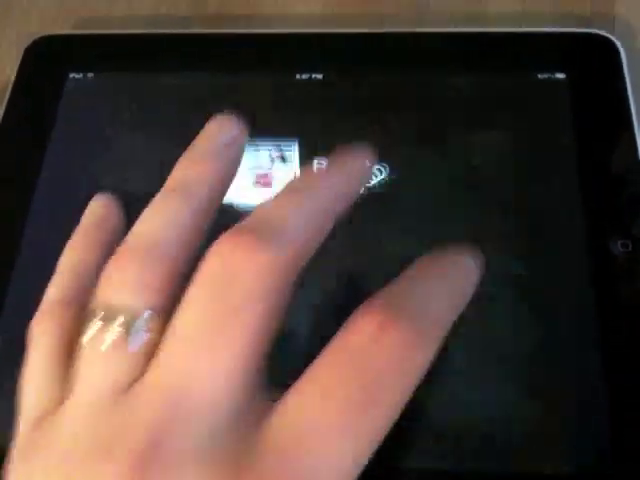
pyautogui.click(275, 170)
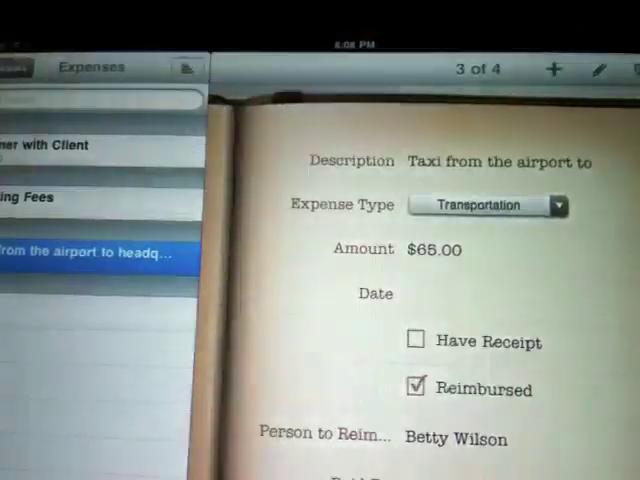
# Enter Customize Expenses mode to edit the form's fields.
pyautogui.click(488, 204)
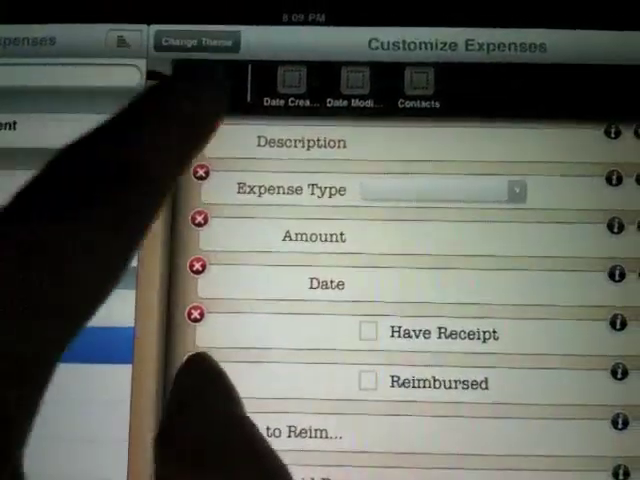
# Review the Expenses fields, finish customizing, and add a blank fifth expense record.
pyautogui.scroll(-3)
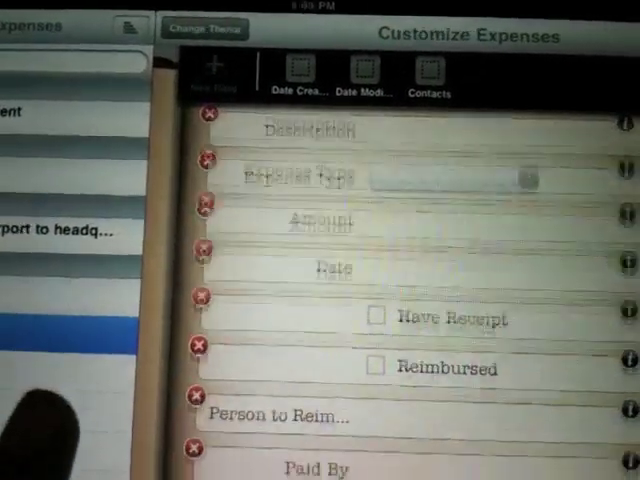
pyautogui.click(211, 80)
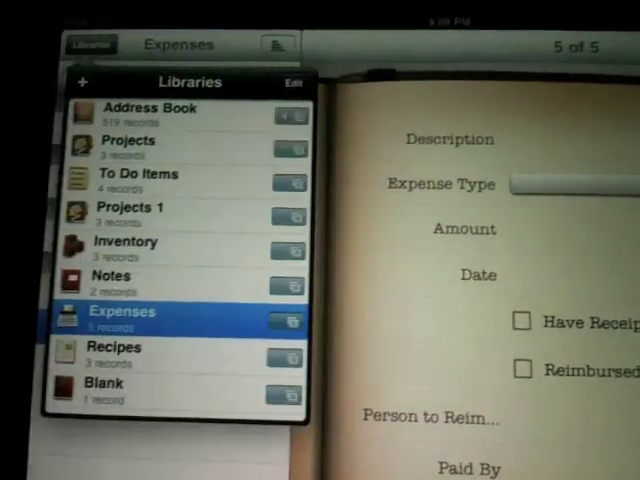
# Open the Recipes library and scroll through the apple pie dessert recipe.
pyautogui.click(120, 345)
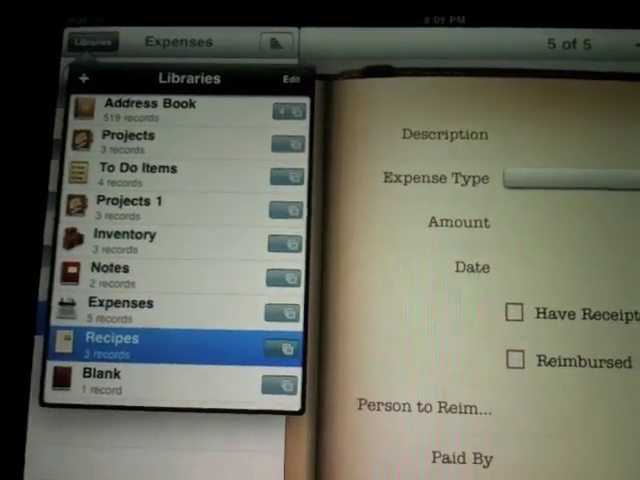
pyautogui.click(112, 338)
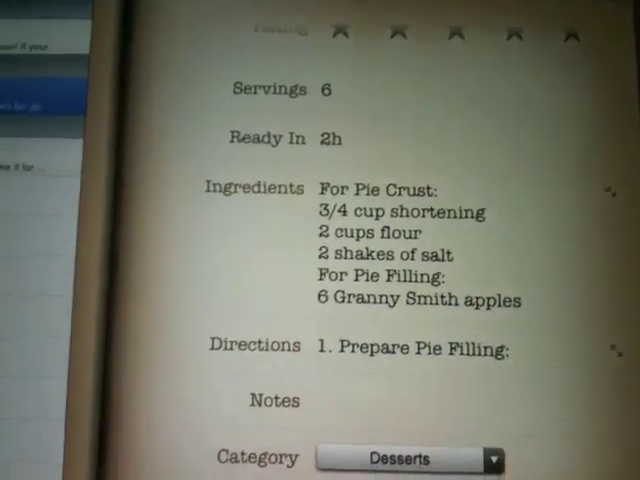
pyautogui.scroll(-3)
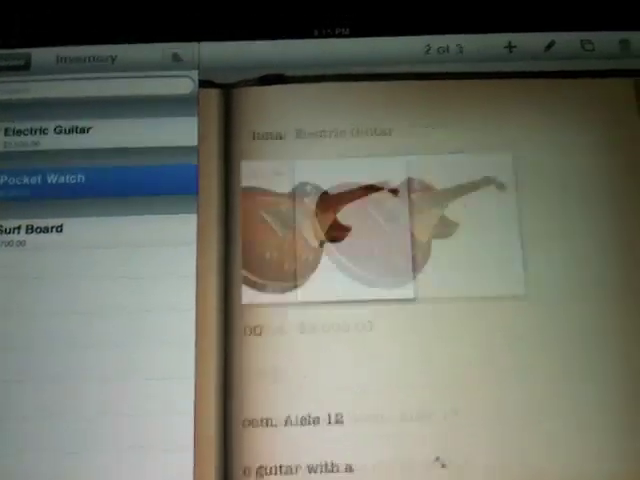
# Show the Pocket Watch record: $220.00, quantity 1, Stock Room Aisle 9.
pyautogui.click(50, 180)
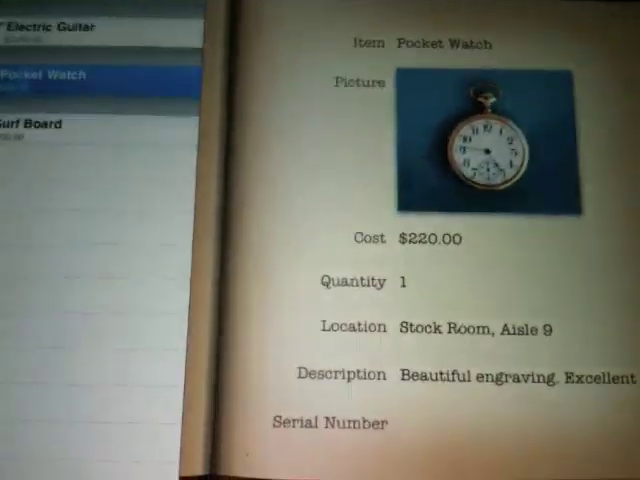